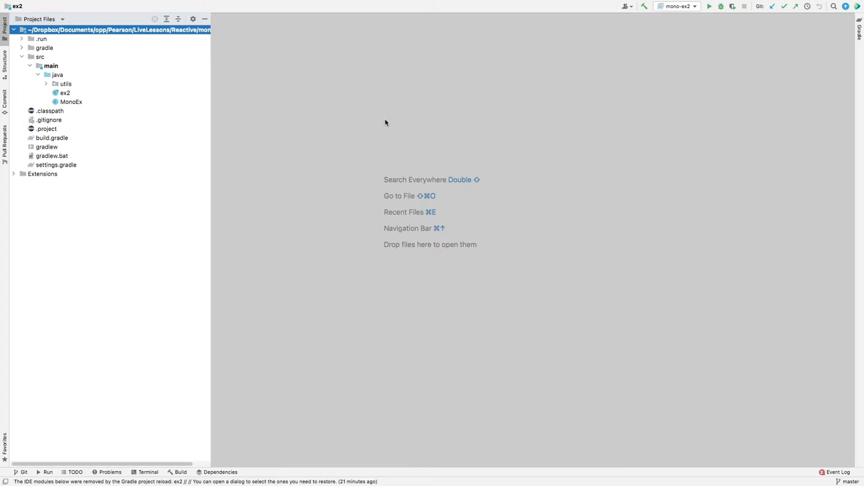
mouse_move(129, 117)
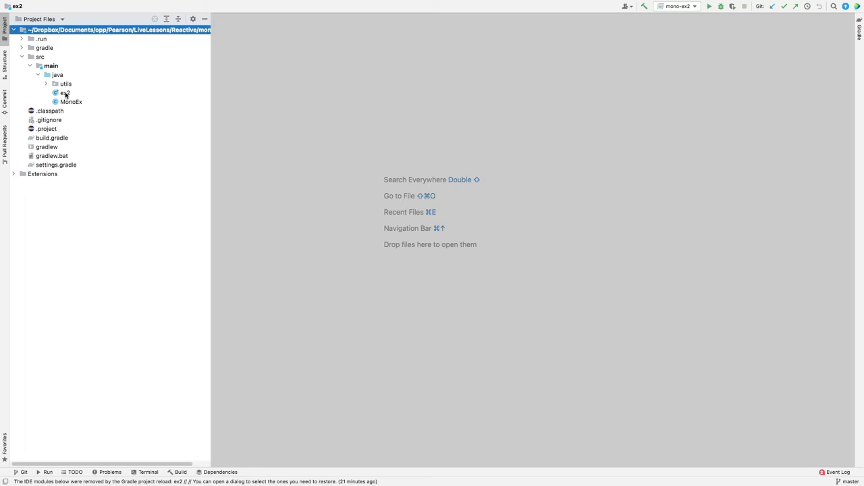
- Open ex2 and read its main method down to the final test-count printout
double_click(65, 92)
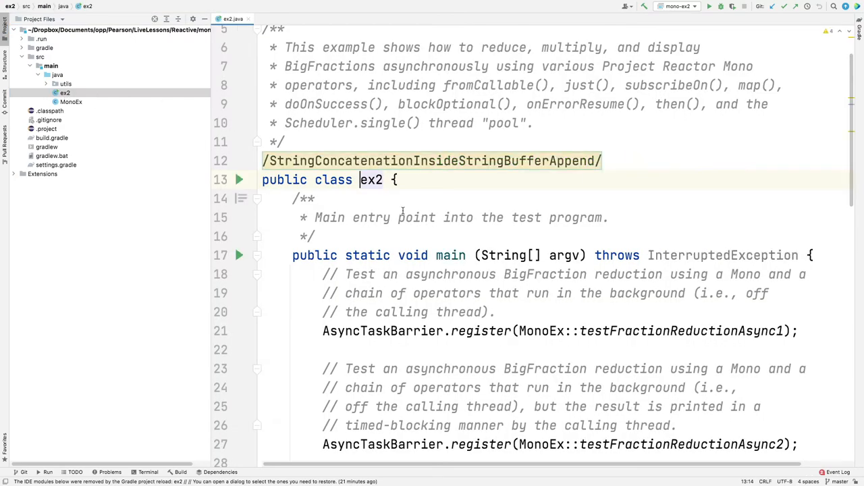
scroll(down, 3)
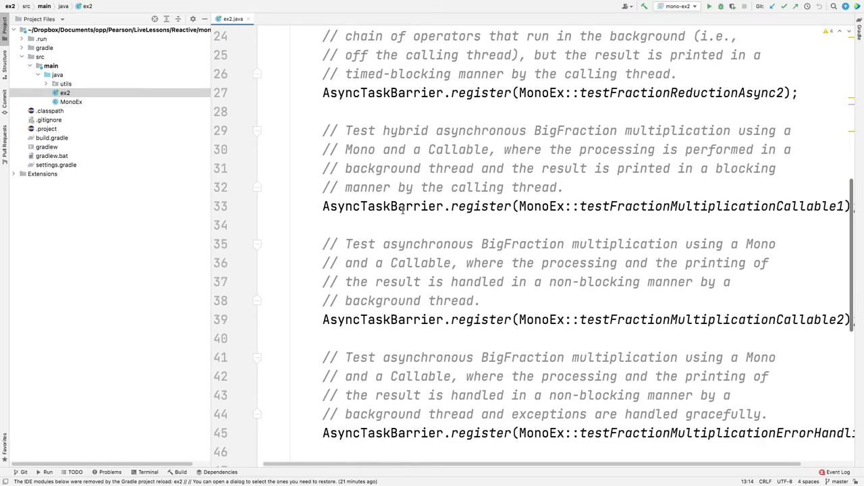
scroll(down, 3)
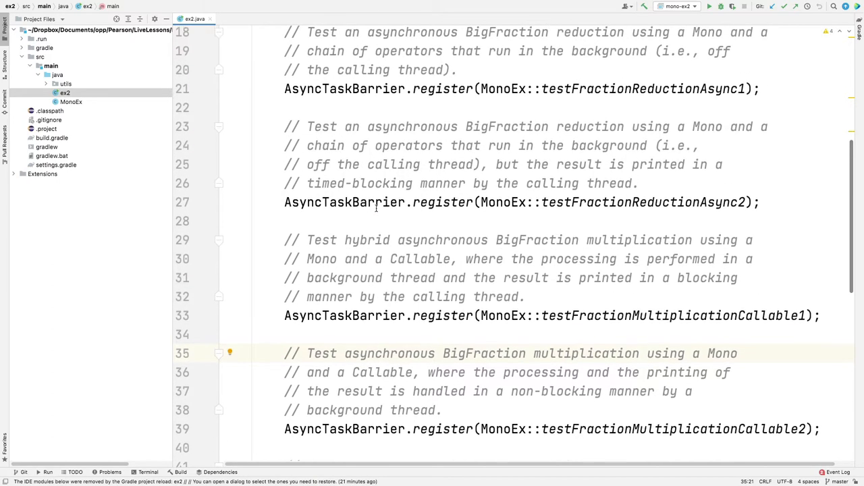
scroll(up, 3)
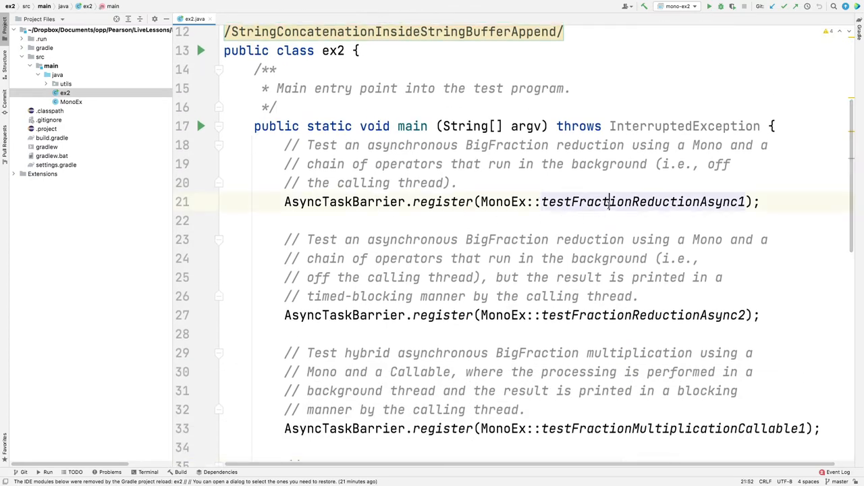
scroll(down, 3)
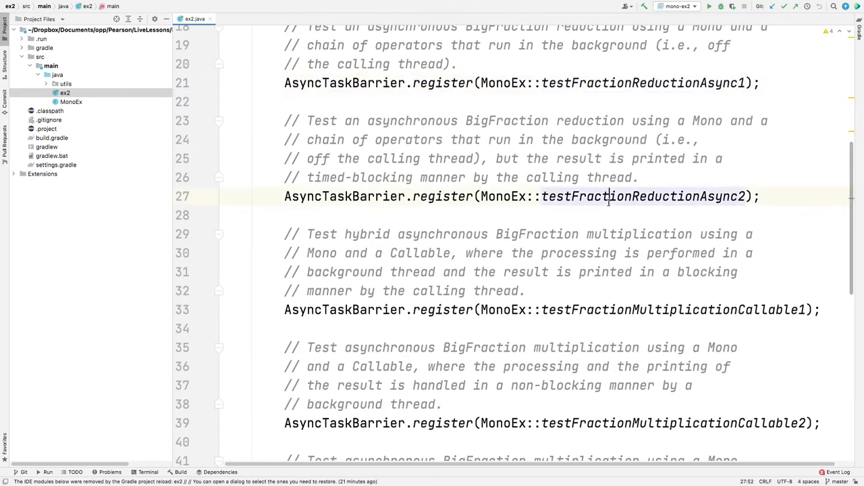
scroll(down, 3)
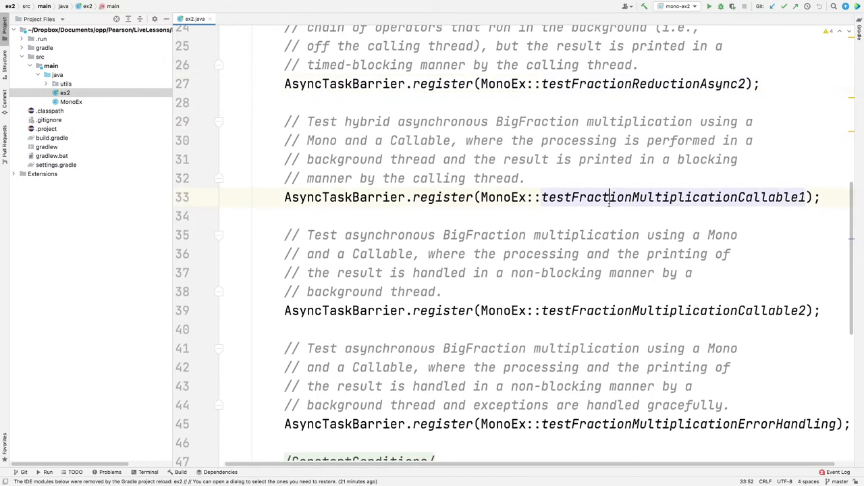
scroll(down, 3)
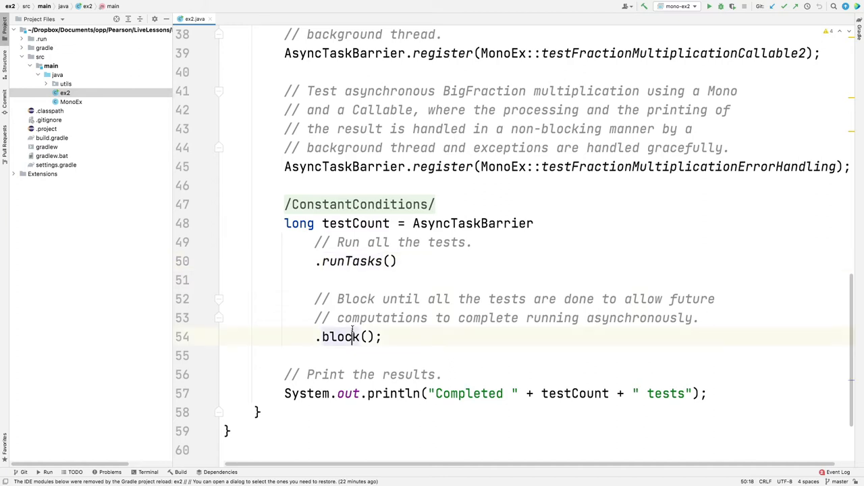
- Select the block() call at the end of ex2's main method
double_click(341, 337)
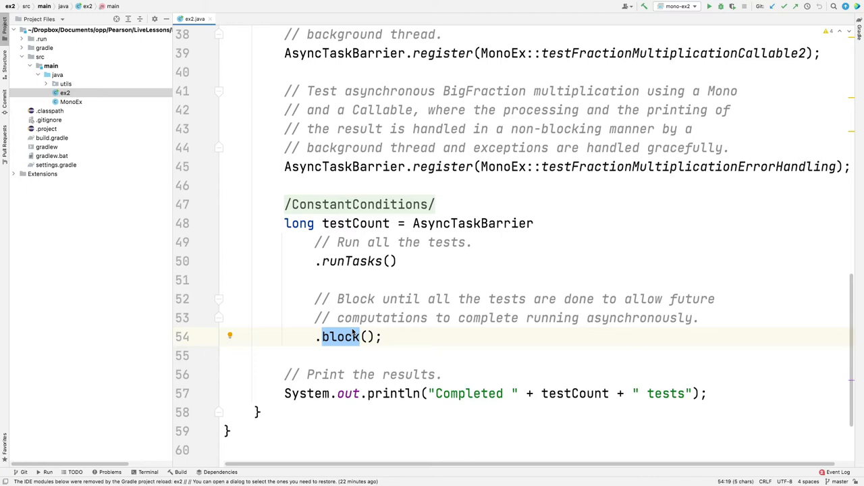
mouse_move(183, 214)
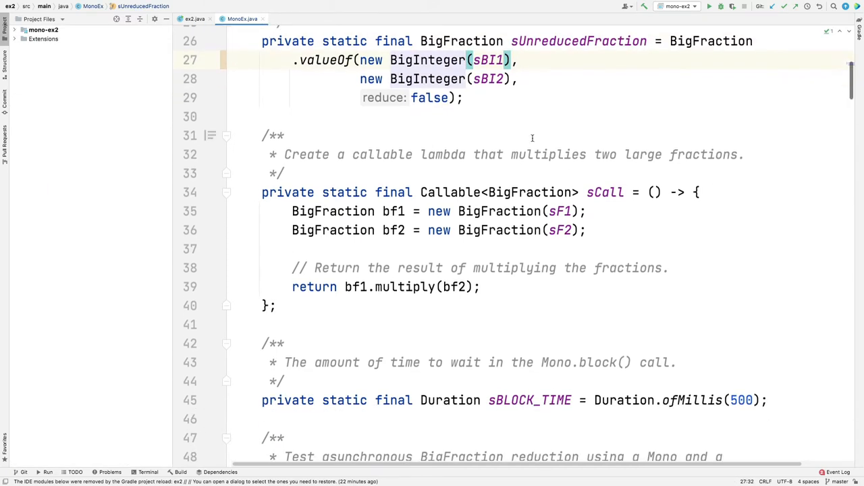
- Look up sF1 in BigFractionUtils, then return to MonoEx's multiply call
double_click(604, 192)
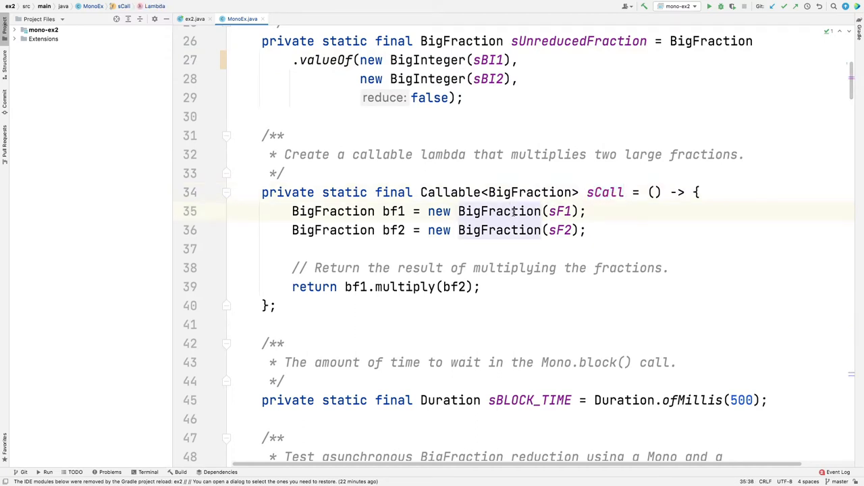
double_click(561, 211)
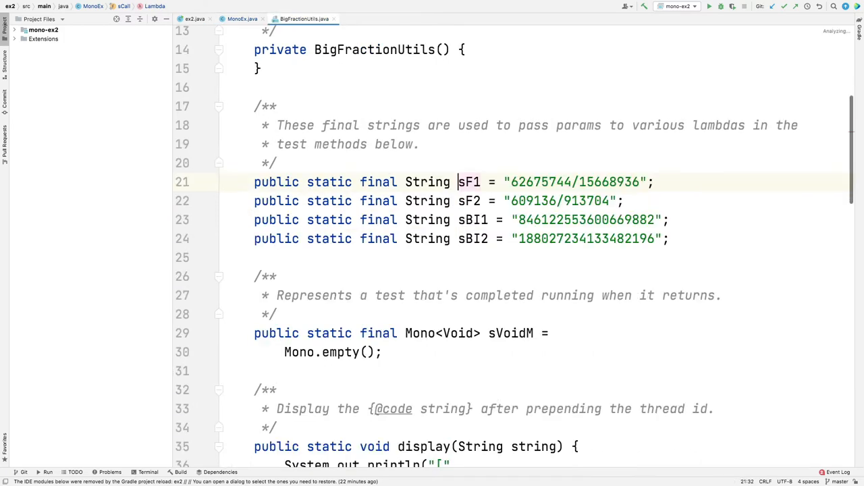
double_click(608, 182)
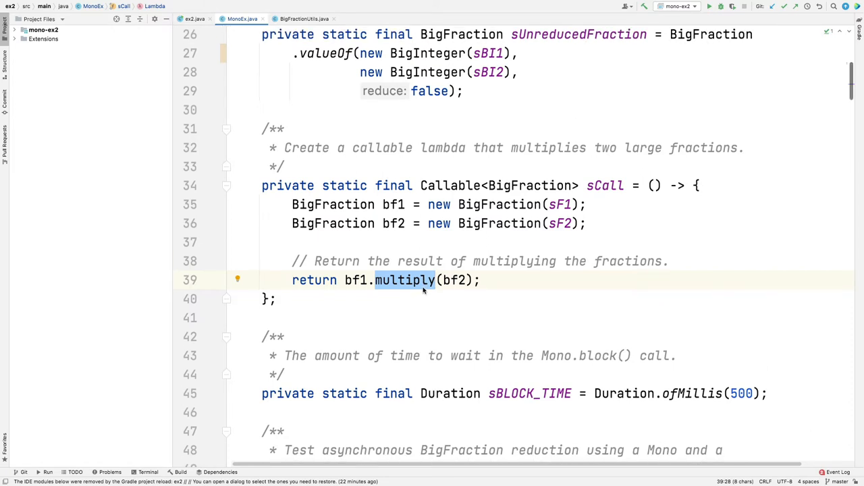
scroll(down, 3)
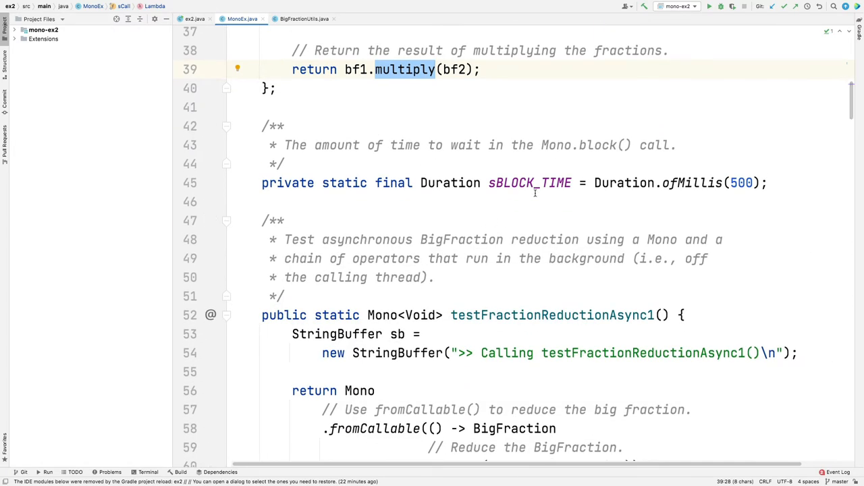
click(549, 183)
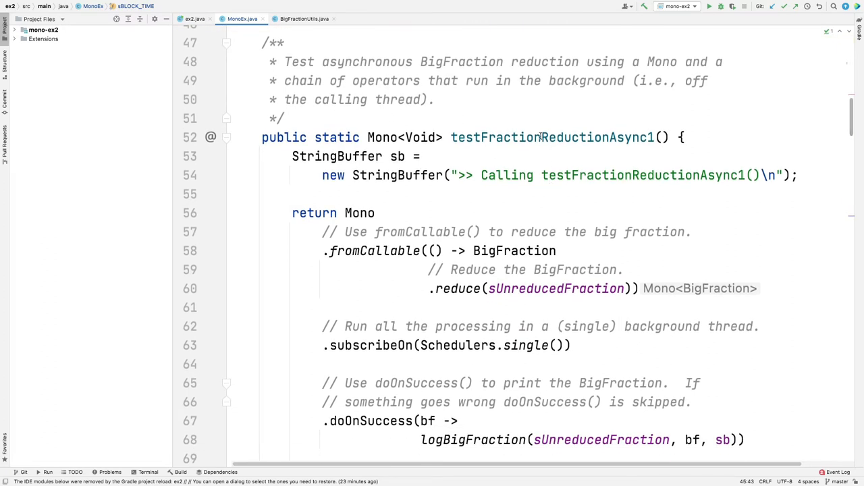
click(540, 138)
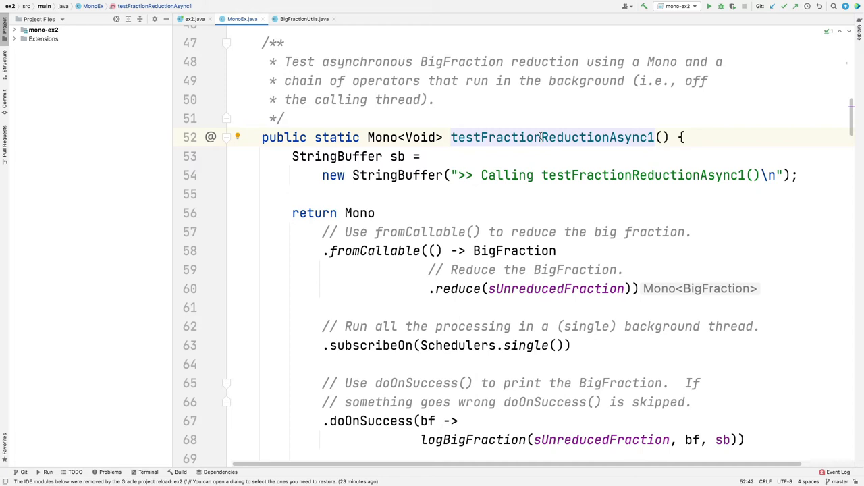
scroll(down, 3)
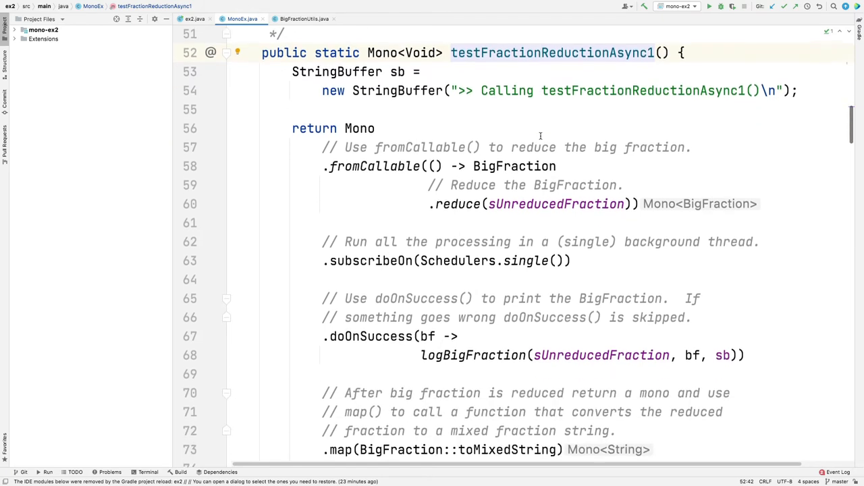
double_click(375, 128)
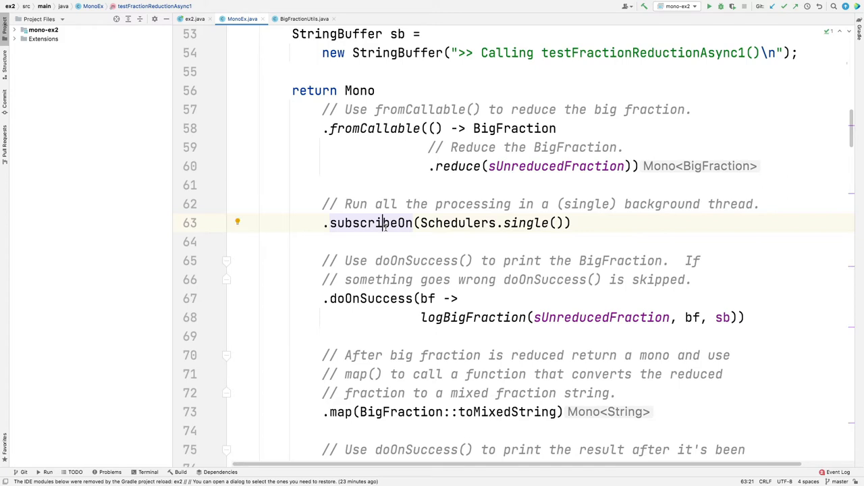
double_click(526, 223)
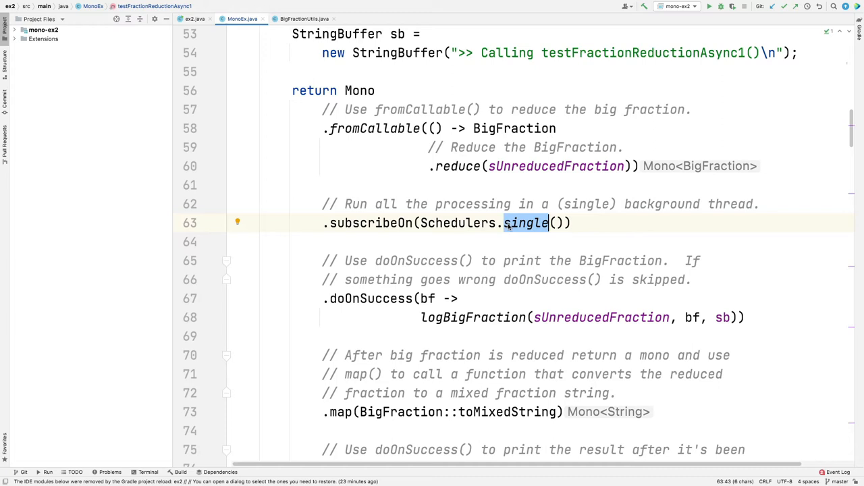
scroll(down, 3)
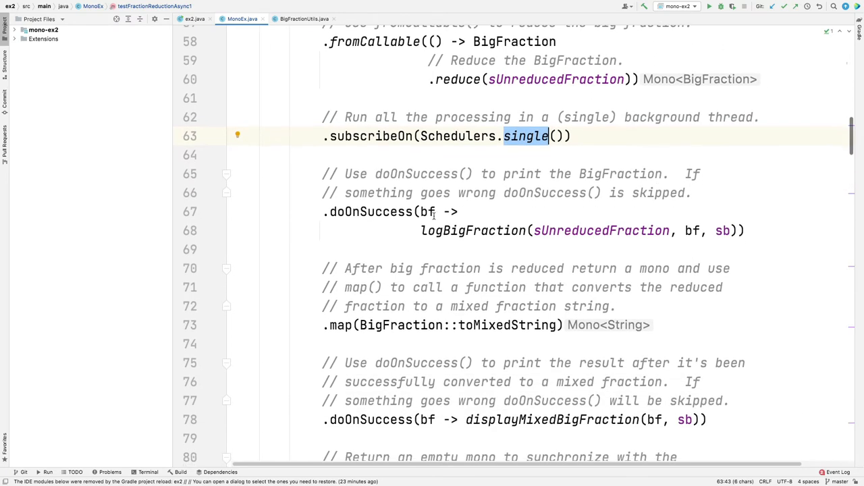
click(473, 231)
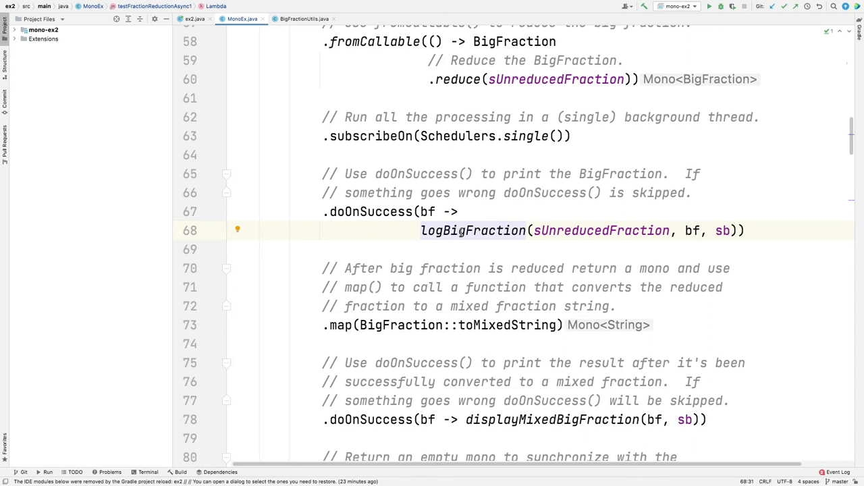
scroll(down, 3)
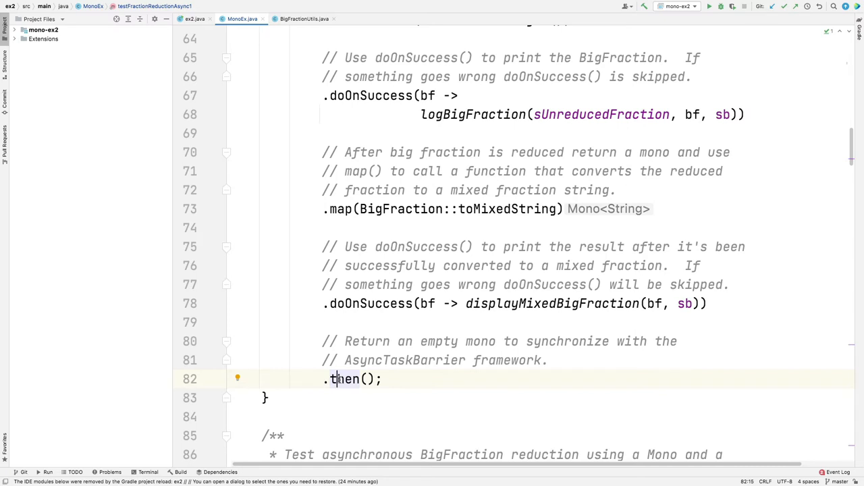
- Scroll to testFractionReductionAsync2 and view its StringBuffer setup
scroll(down, 3)
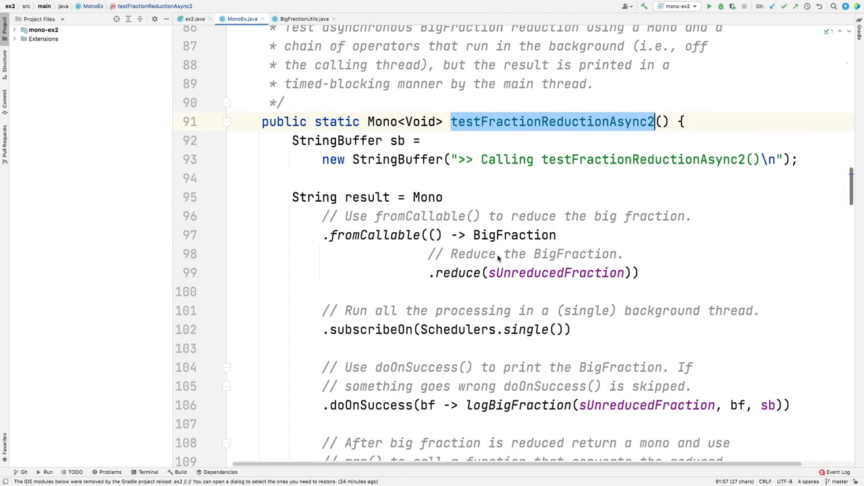
click(370, 141)
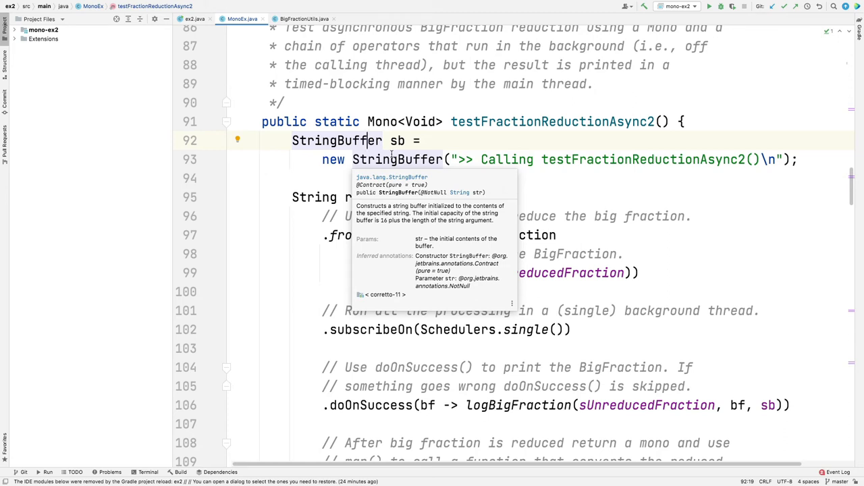
mouse_move(285, 247)
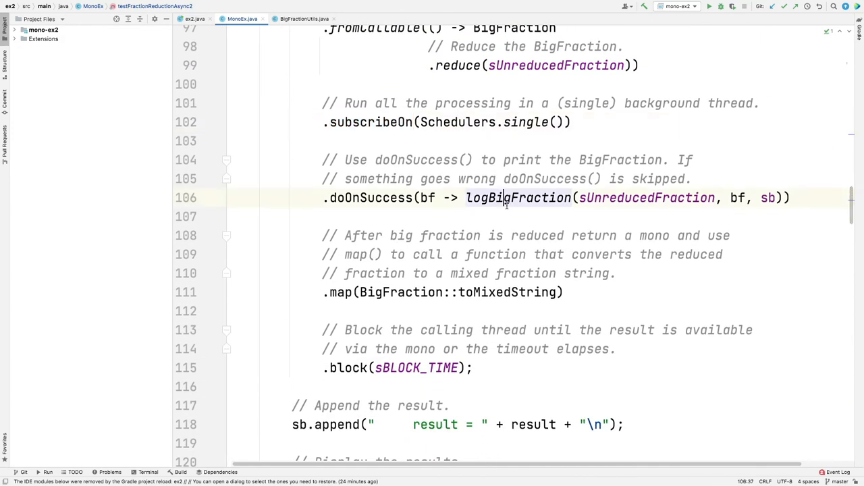
click(503, 197)
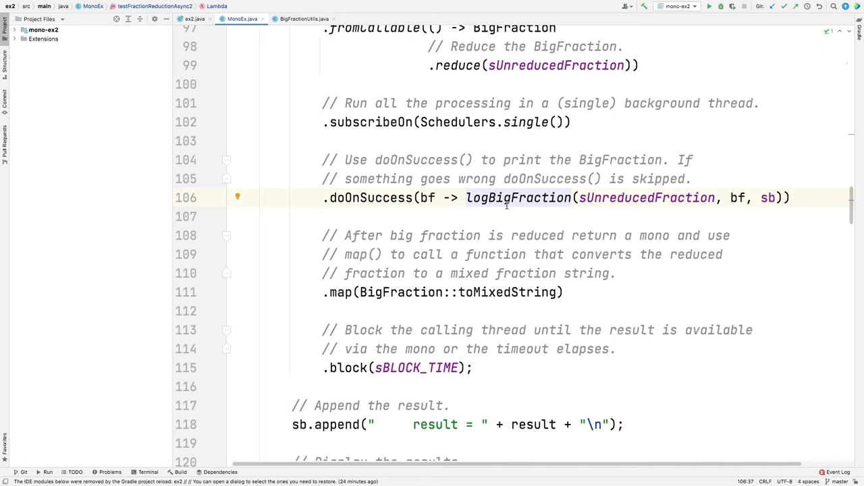
scroll(down, 3)
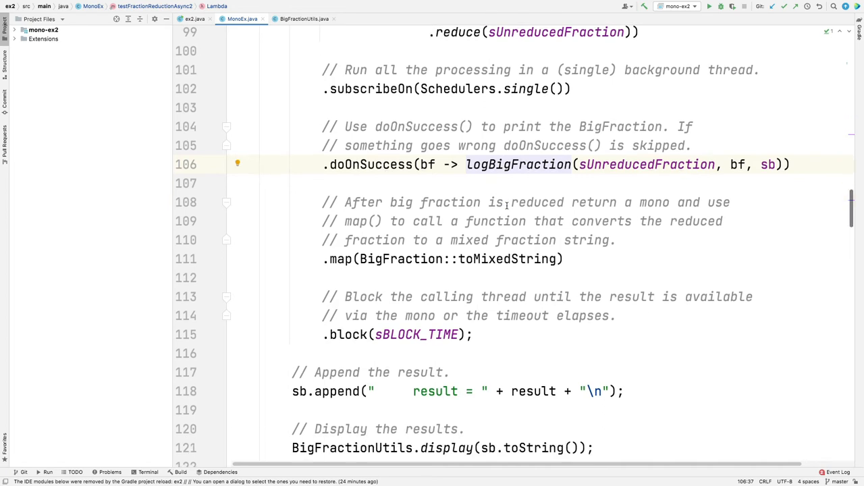
double_click(506, 205)
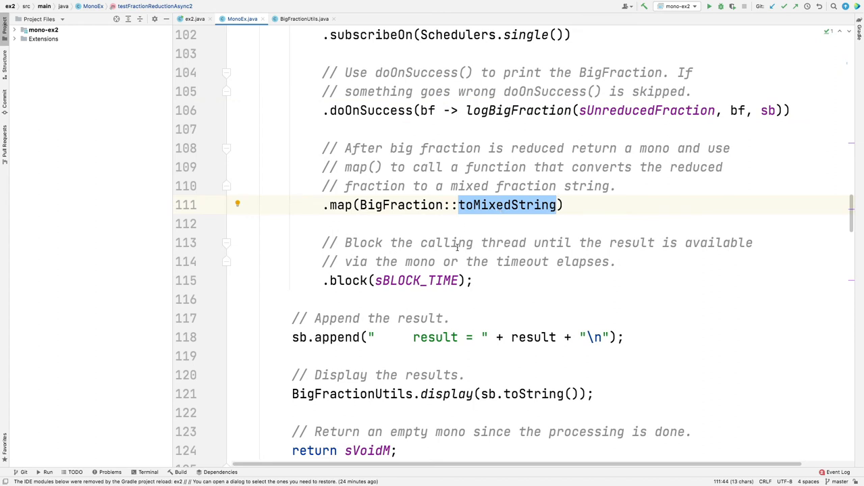
double_click(347, 280)
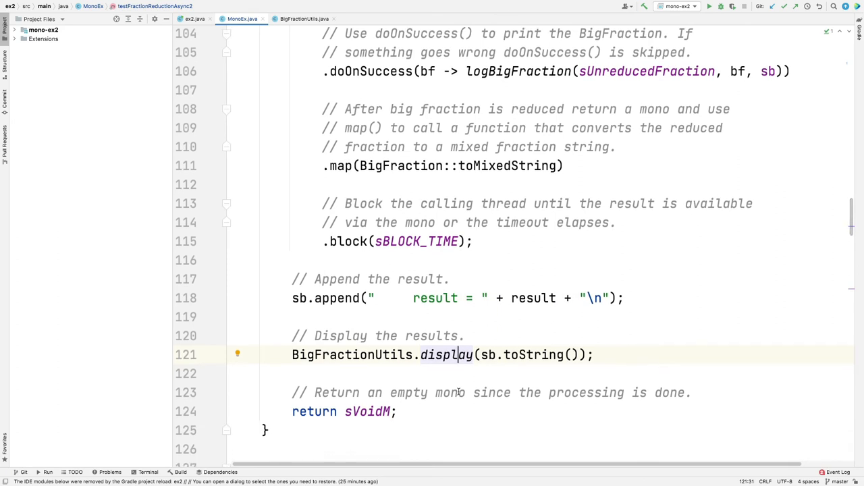
mouse_move(380, 437)
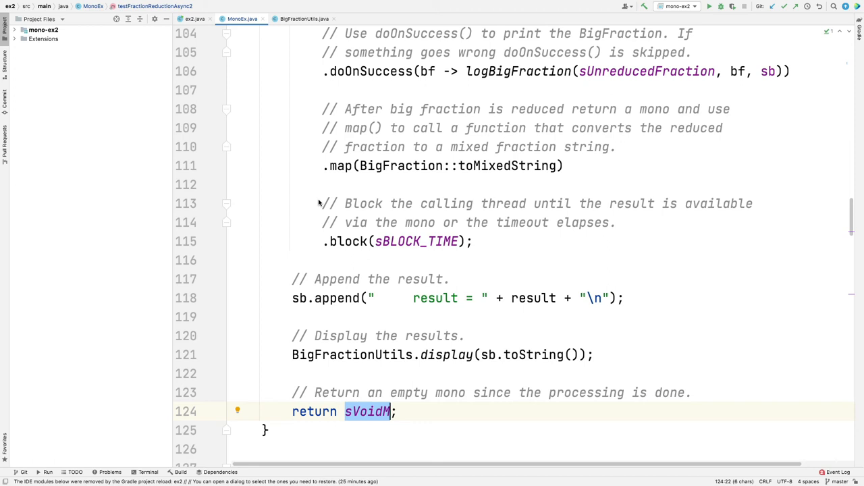
scroll(down, 3)
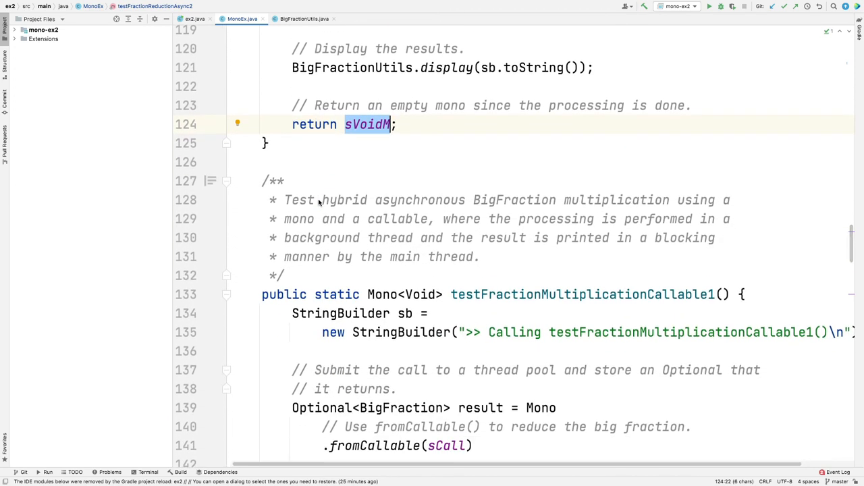
scroll(down, 3)
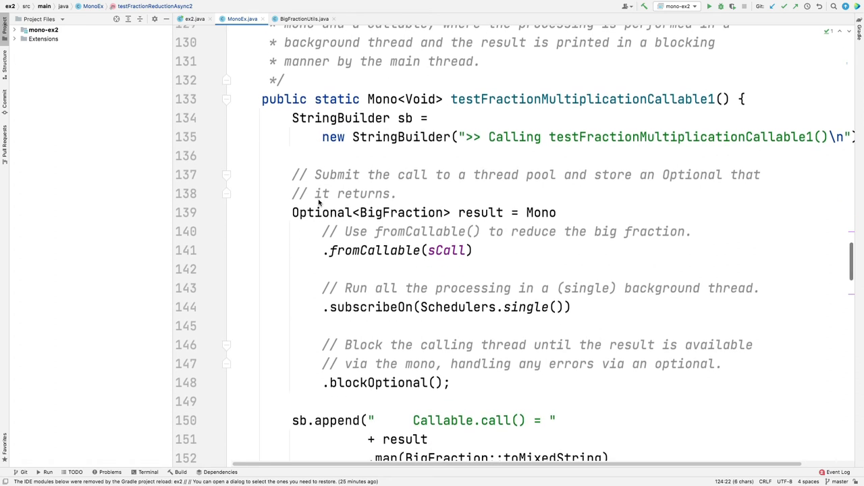
scroll(up, 3)
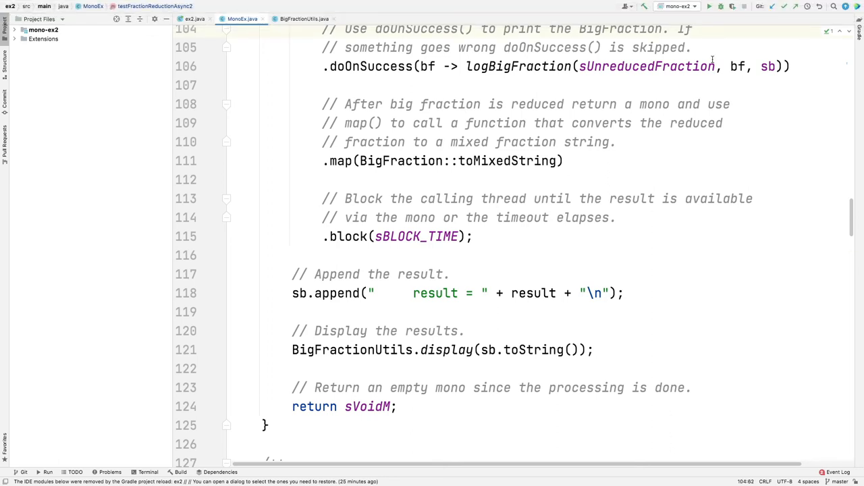
click(708, 6)
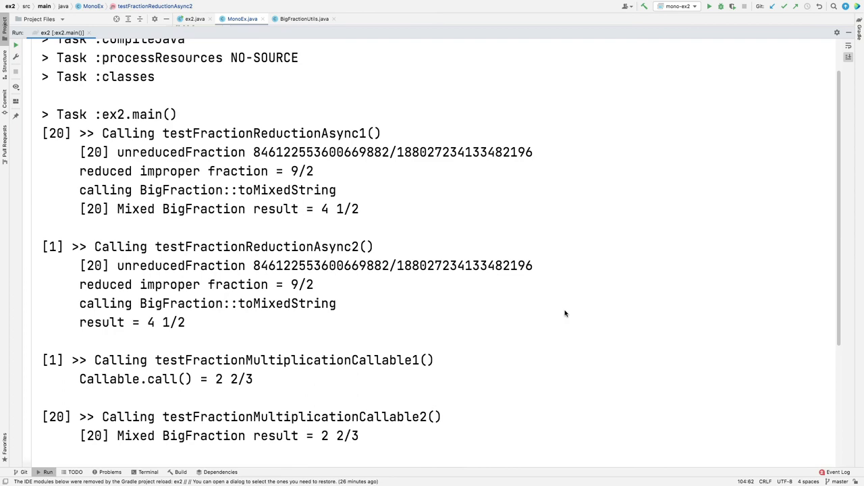
- Highlight testFractionReductionAsync2 and its 4 1/2 result in the Run console
double_click(263, 152)
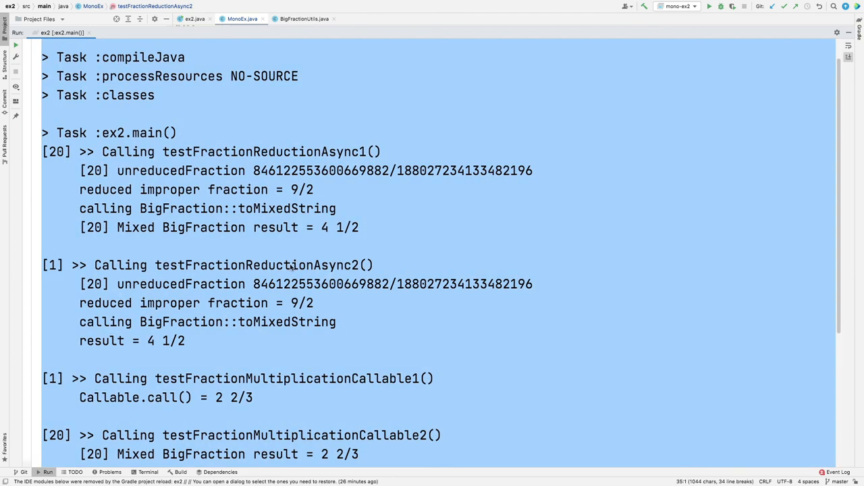
double_click(257, 265)
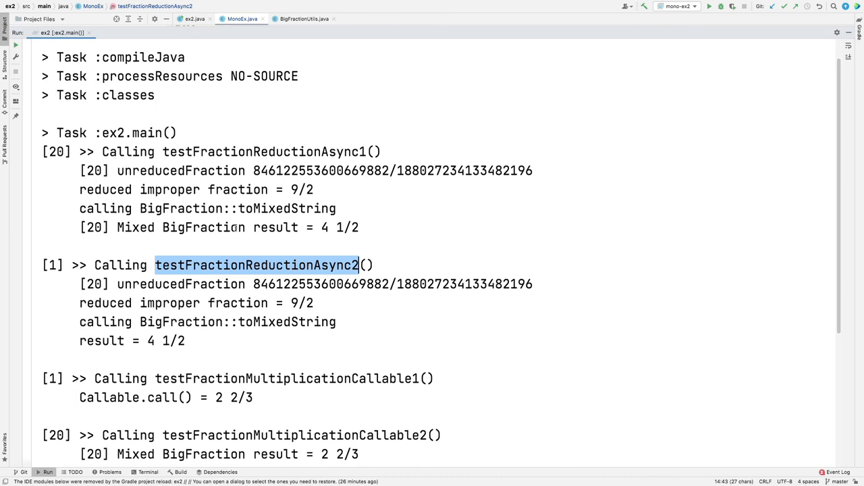